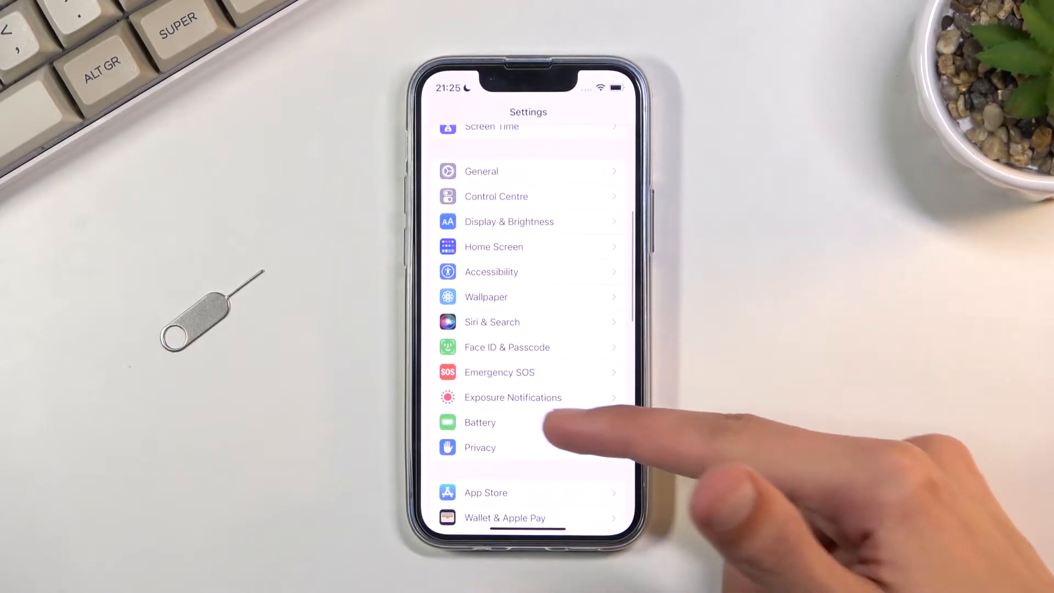
- Open the Battery page in Settings, showing Low Power Mode currently off
left_click(479, 421)
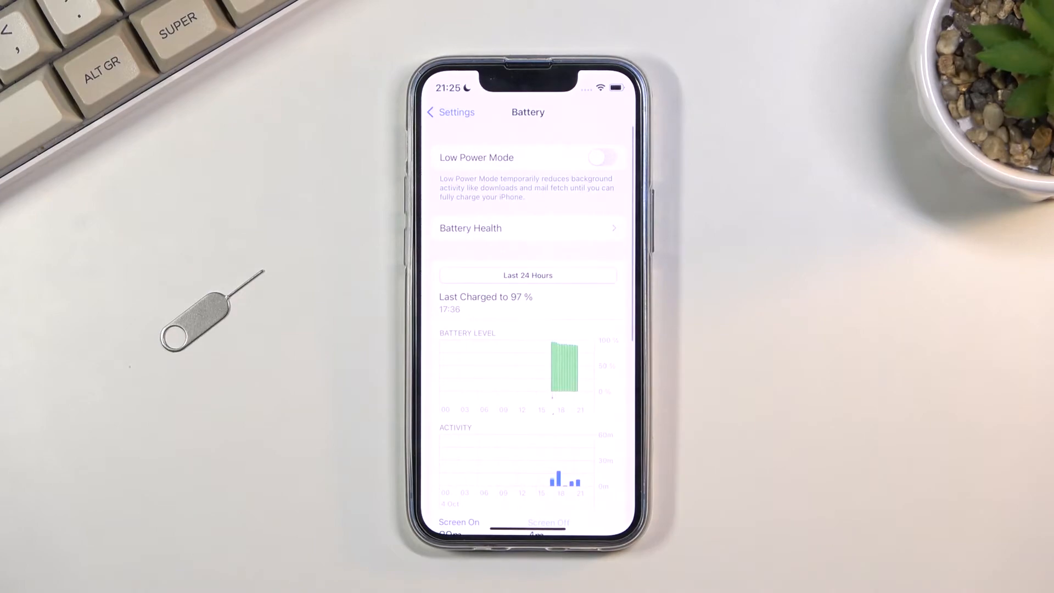
left_click(602, 157)
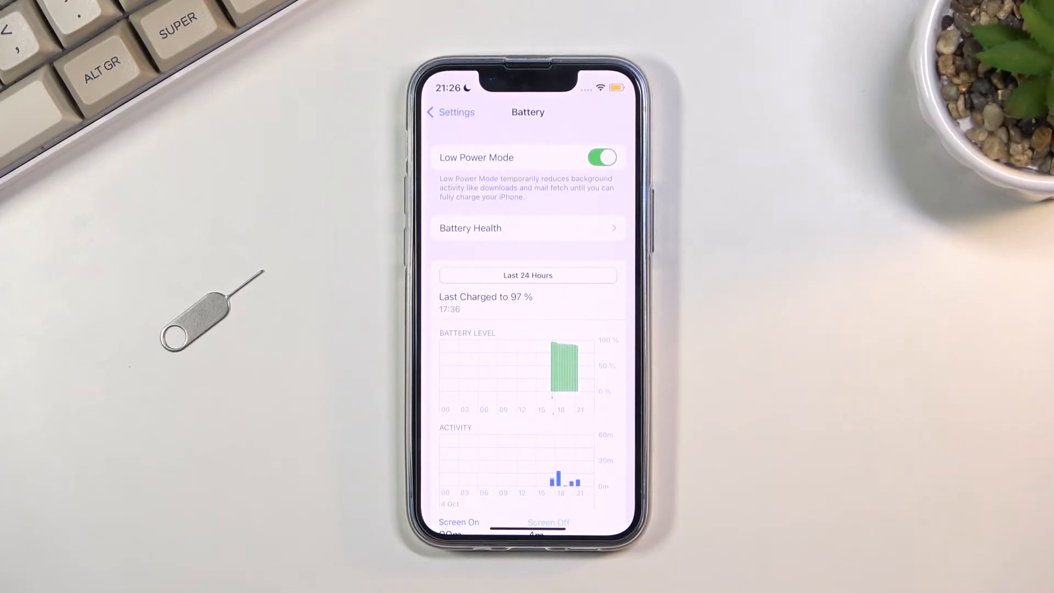
- Switch Low Power Mode back off so the battery indicator returns to normal
left_click(602, 157)
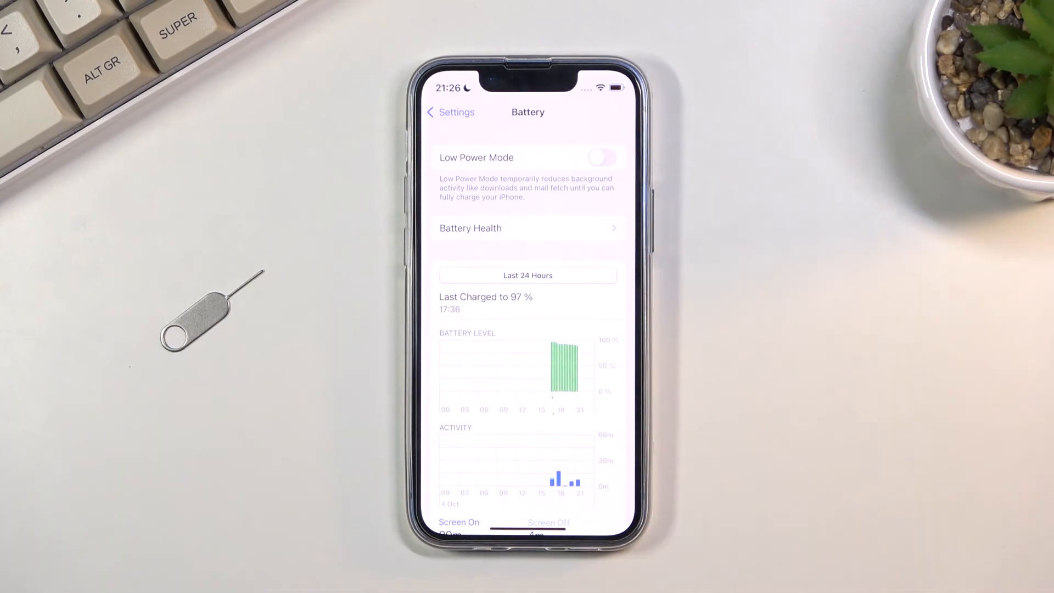